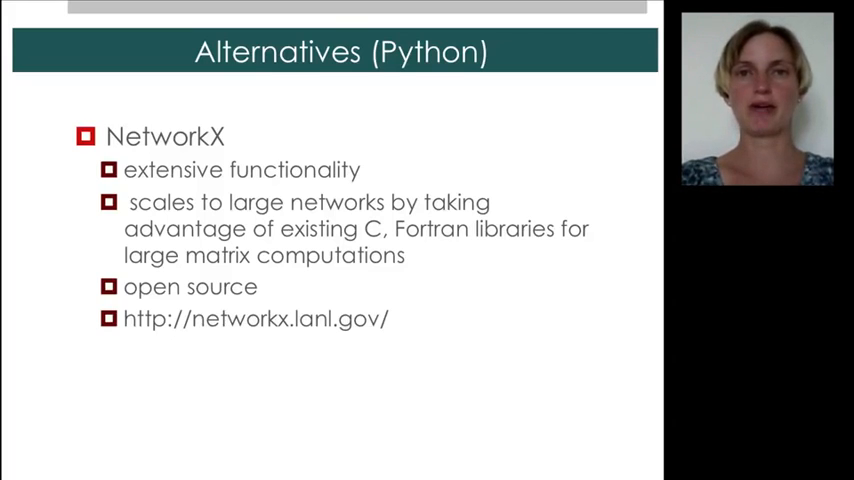
- Drag a node to a new spot and select the Eva node to view its properties
{"action": "key", "text": "Right"}
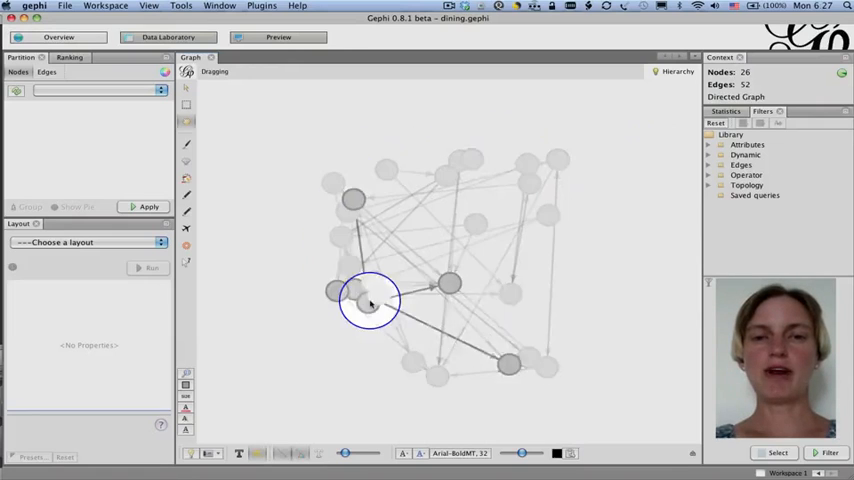
{"action": "left_click_drag", "start_coordinate": [370, 300], "coordinate": [530, 362]}
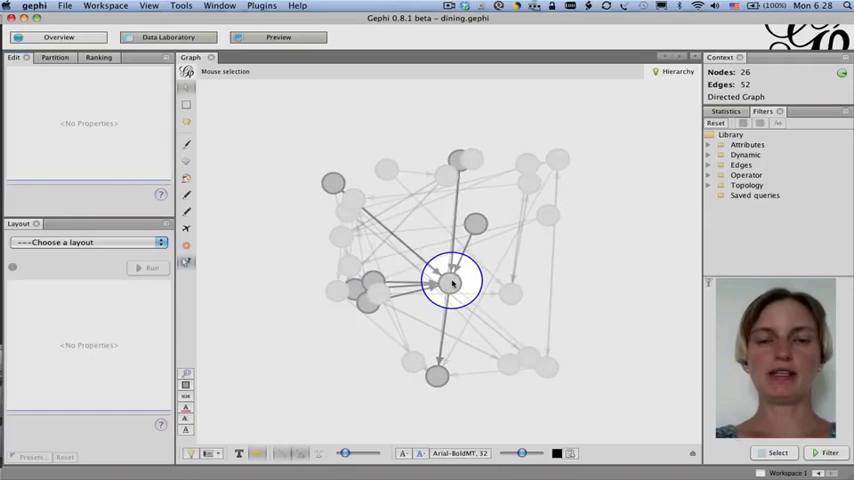
{"action": "left_click", "coordinate": [452, 282]}
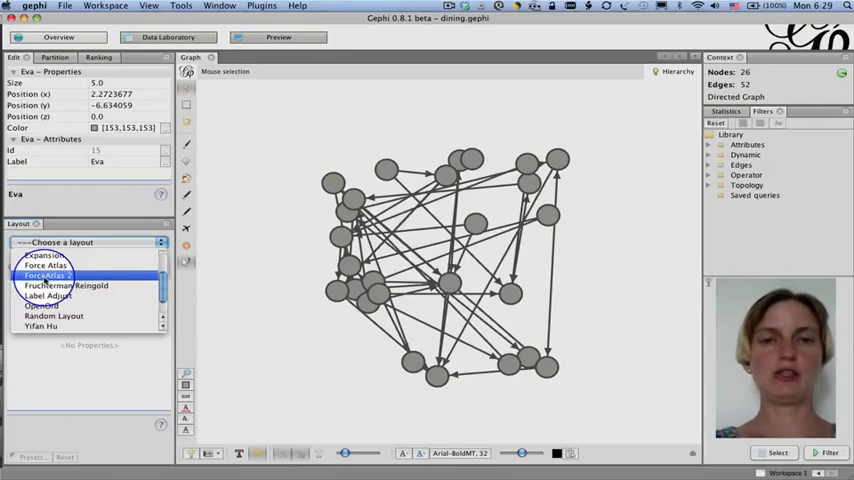
- Choose ForceAtlas 2 from the layout list for the dining network
{"action": "left_click", "coordinate": [44, 276]}
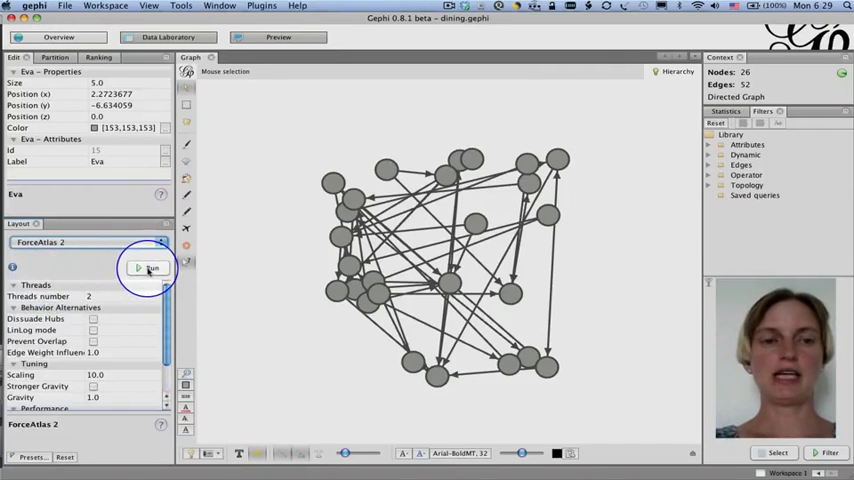
{"action": "mouse_move", "coordinate": [148, 268]}
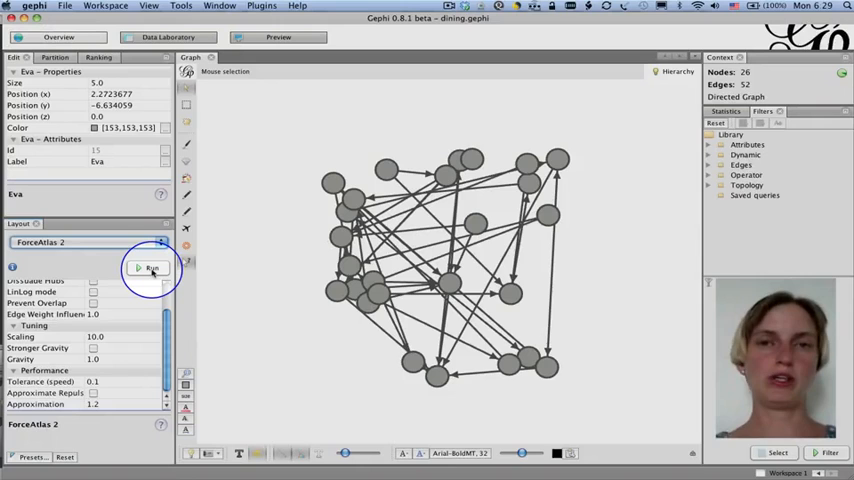
- Run ForceAtlas 2 until the 26 nodes spread out, stop it, and show the Partition options
{"action": "left_click", "coordinate": [148, 268]}
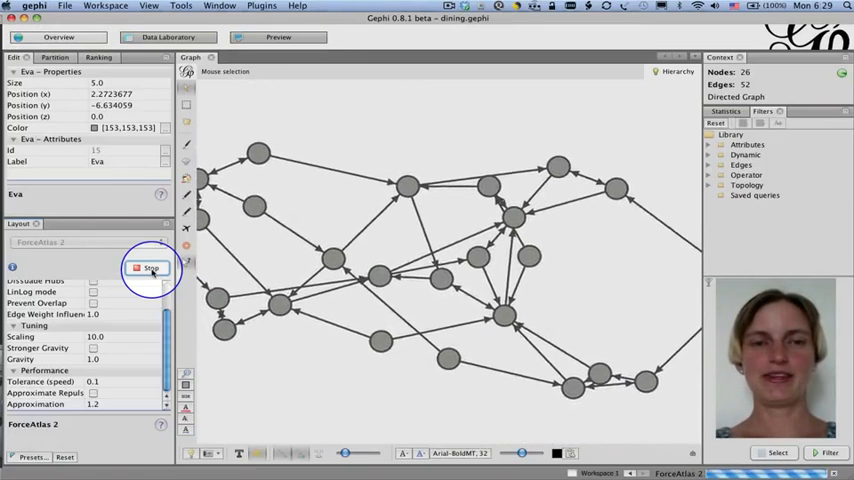
{"action": "left_click", "coordinate": [150, 268]}
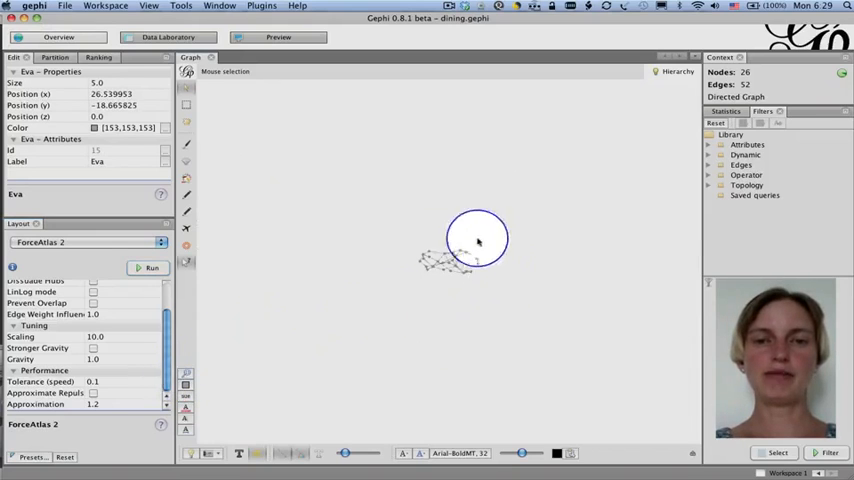
{"action": "mouse_move", "coordinate": [458, 300]}
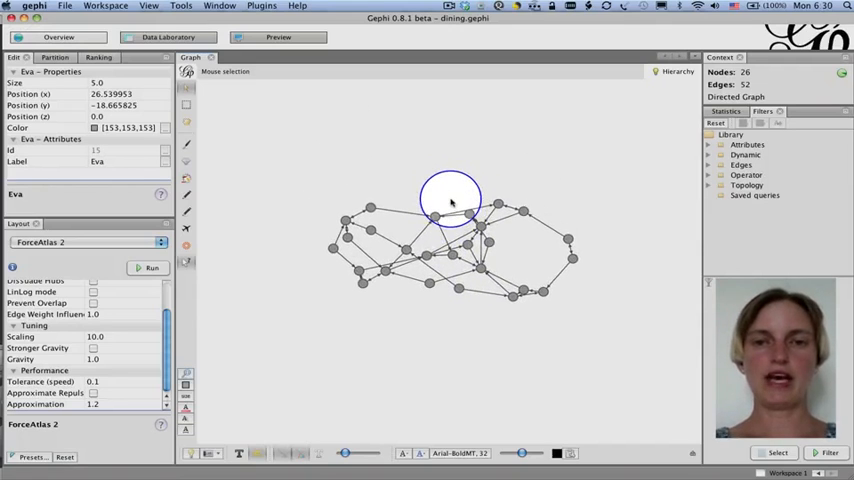
{"action": "left_click", "coordinate": [148, 268]}
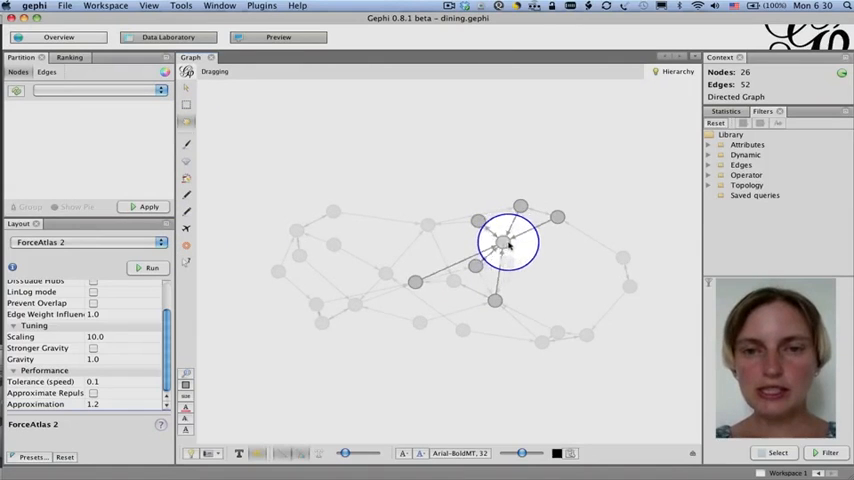
- Nudge the top, lower-left and bottom-right nodes into tidier positions by hand
{"action": "left_click_drag", "start_coordinate": [504, 244], "coordinate": [518, 232]}
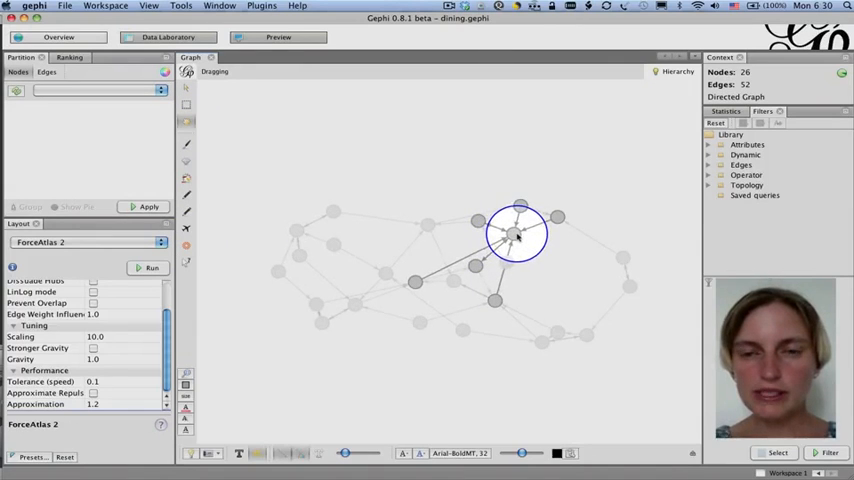
{"action": "left_click_drag", "start_coordinate": [518, 232], "coordinate": [428, 224]}
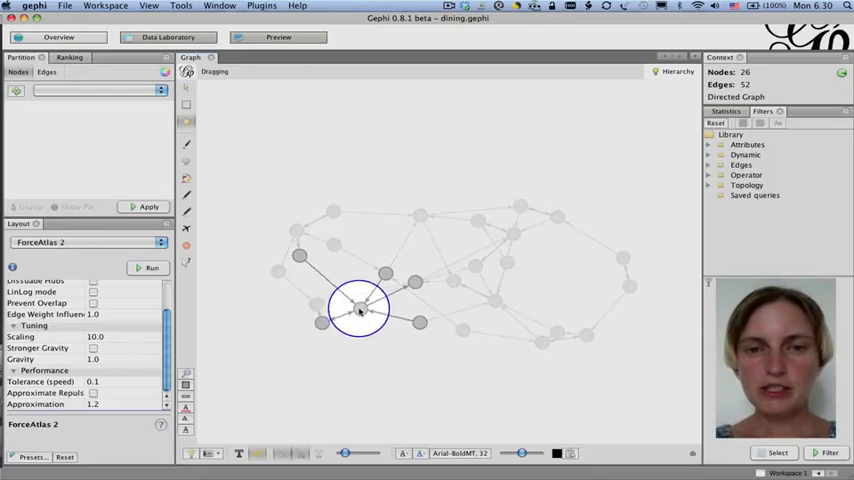
{"action": "left_click_drag", "start_coordinate": [358, 308], "coordinate": [332, 338]}
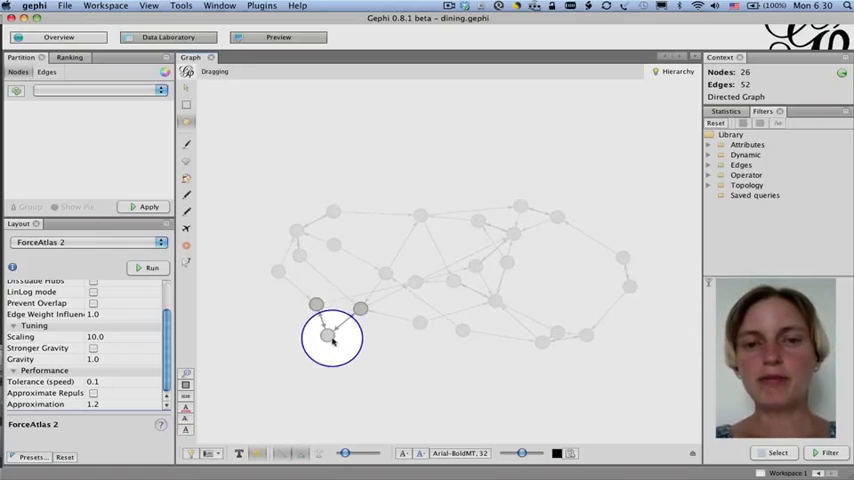
{"action": "left_click_drag", "start_coordinate": [332, 336], "coordinate": [424, 280]}
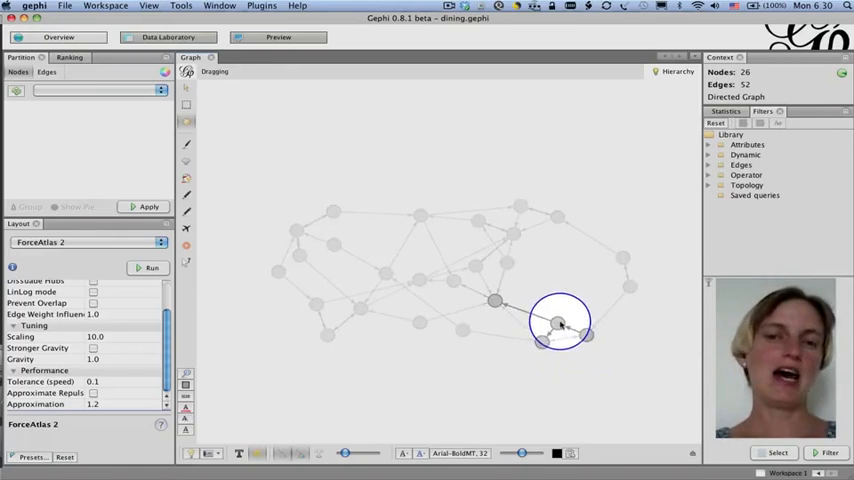
{"action": "left_click_drag", "start_coordinate": [558, 324], "coordinate": [520, 356]}
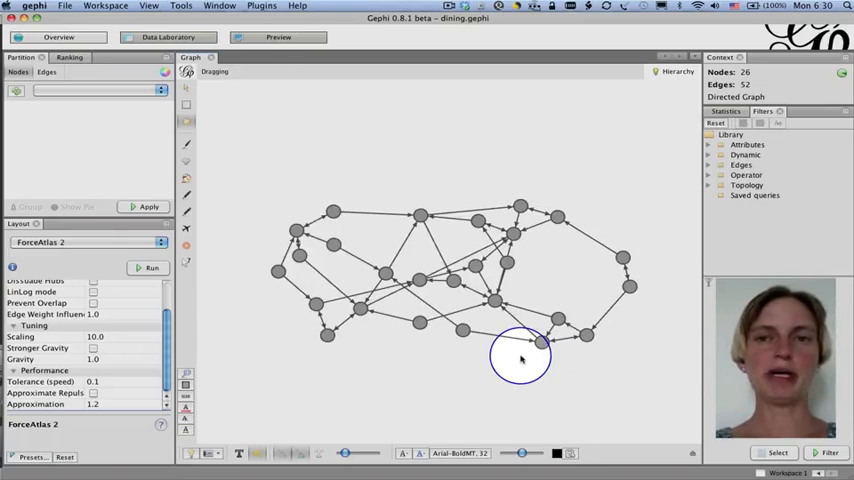
{"action": "left_click_drag", "start_coordinate": [520, 358], "coordinate": [624, 262]}
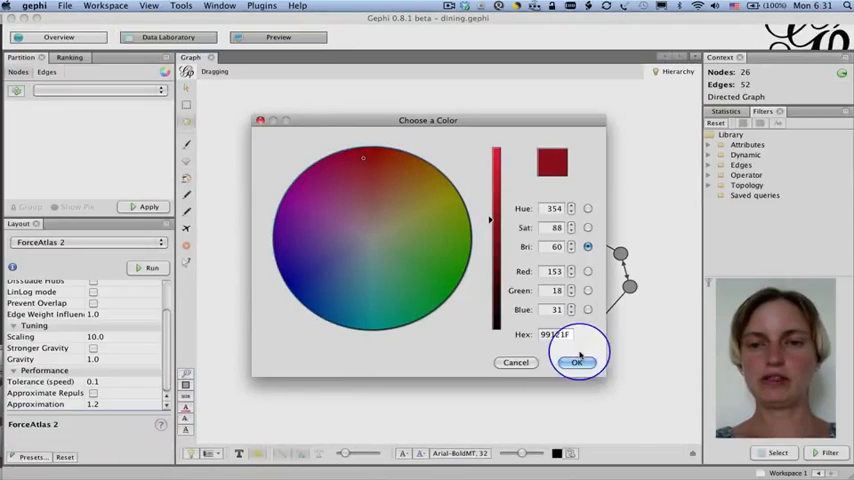
- Confirm dark red as the colour of all 26 nodes and nudge one node
{"action": "left_click", "coordinate": [576, 362]}
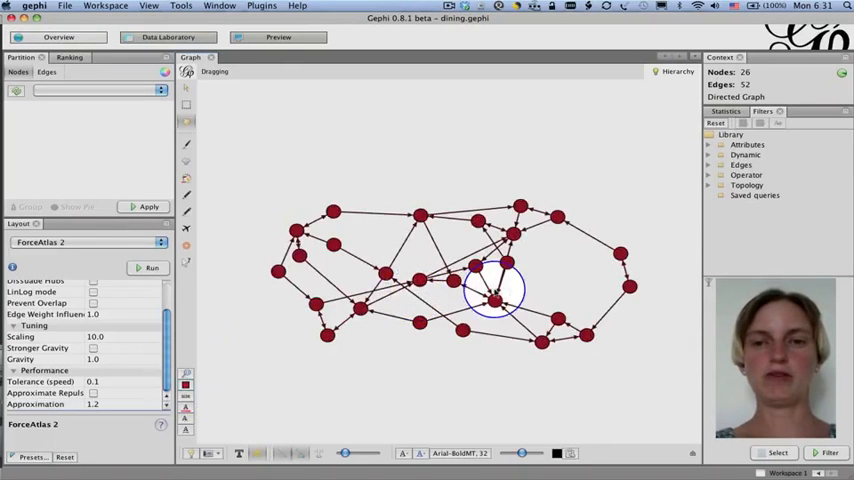
{"action": "left_click_drag", "start_coordinate": [496, 290], "coordinate": [504, 260]}
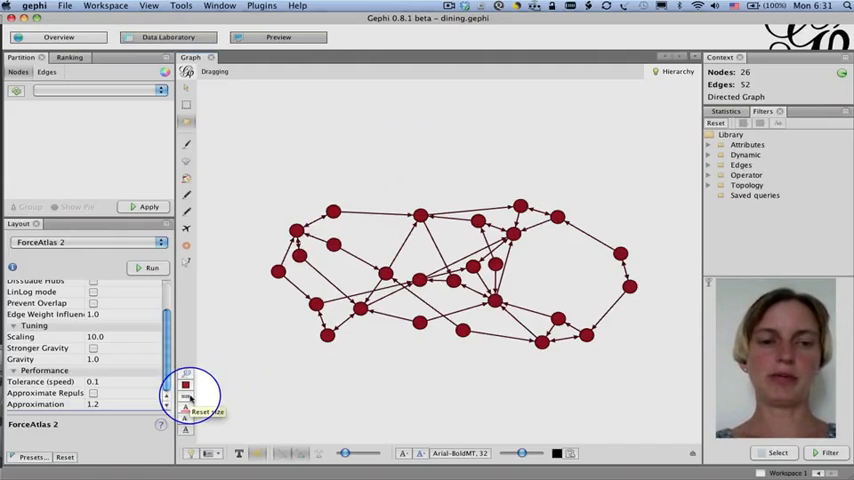
- Set every node's size to 0.5, then 1, then back to a larger size
{"action": "left_click", "coordinate": [208, 408]}
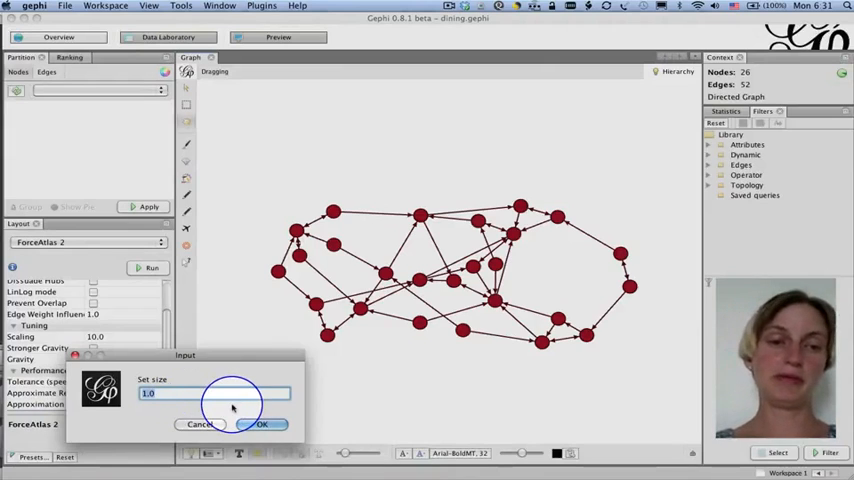
{"action": "type", "text": "2"}
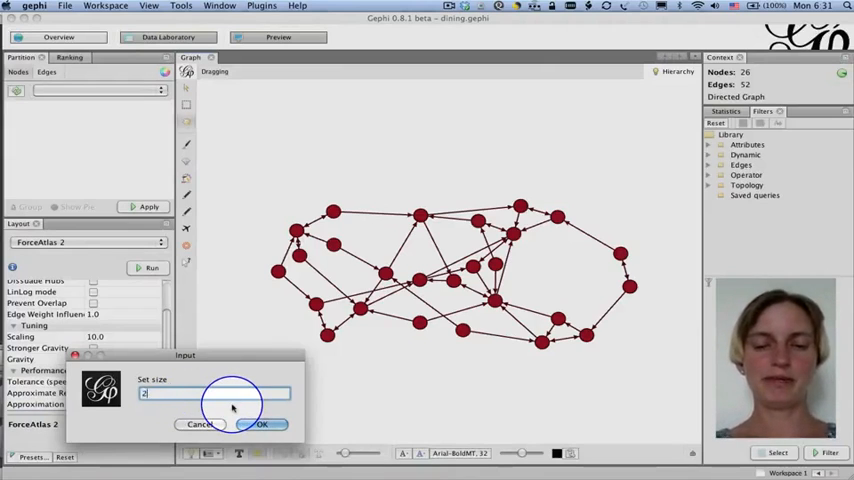
{"action": "type", "text": "0.5"}
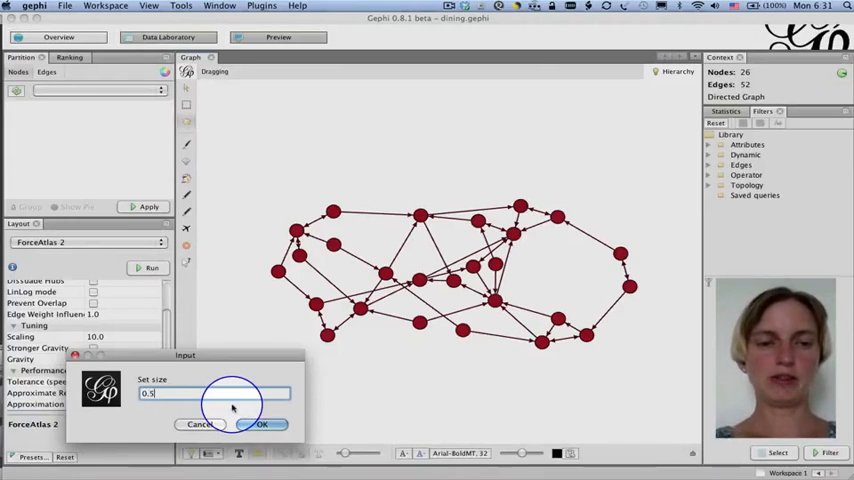
{"action": "left_click", "coordinate": [262, 424]}
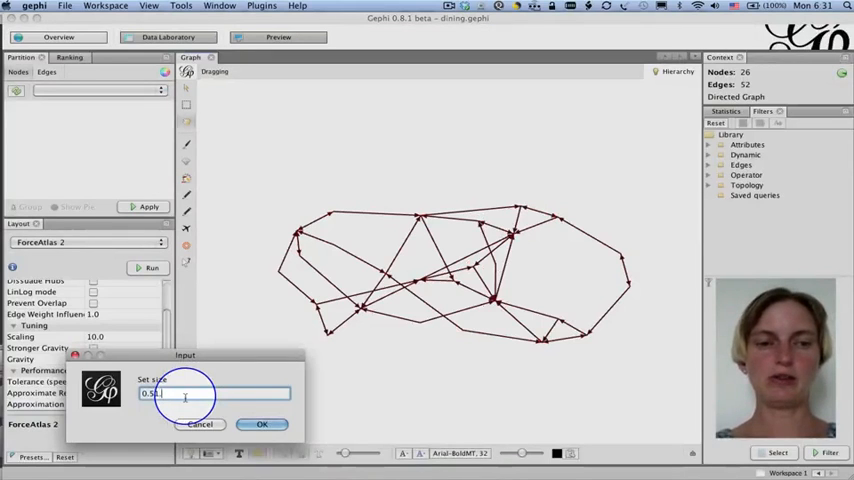
{"action": "type", "text": "1.0"}
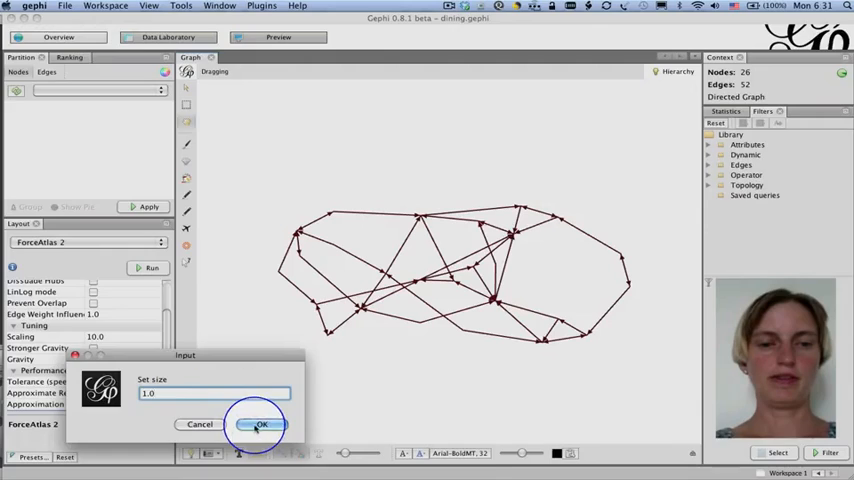
{"action": "left_click", "coordinate": [252, 424]}
{"action": "type", "text": "5."}
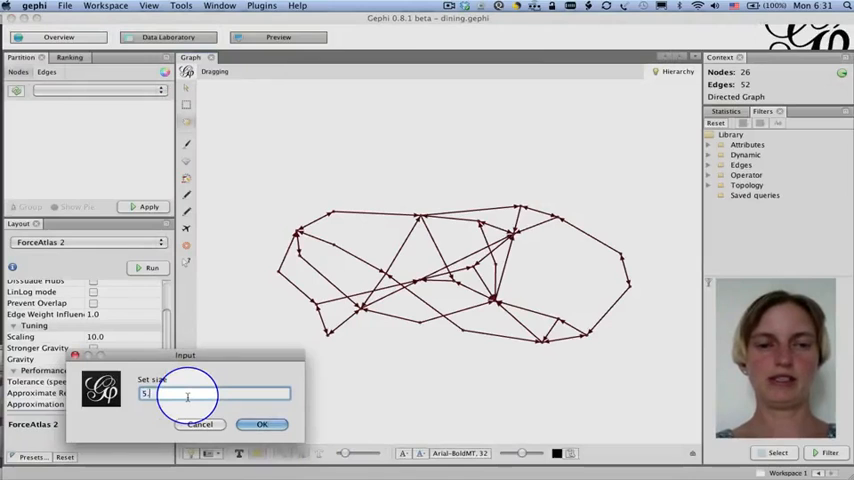
{"action": "left_click", "coordinate": [268, 424]}
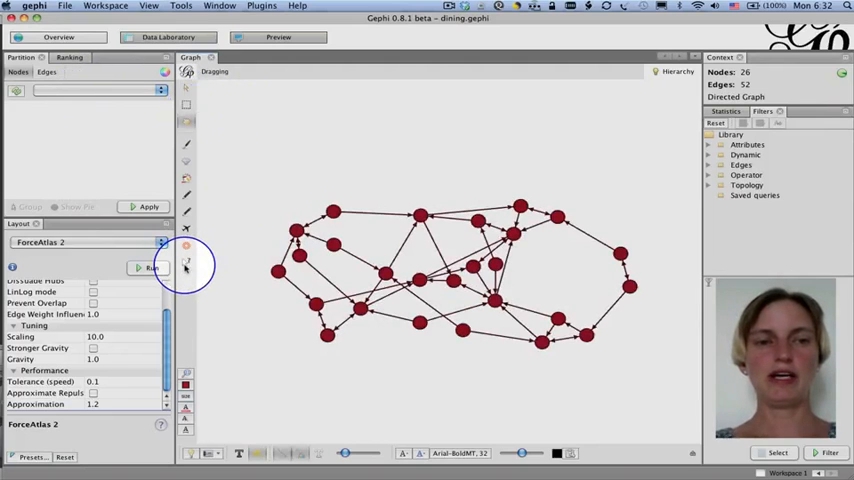
{"action": "mouse_move", "coordinate": [186, 262]}
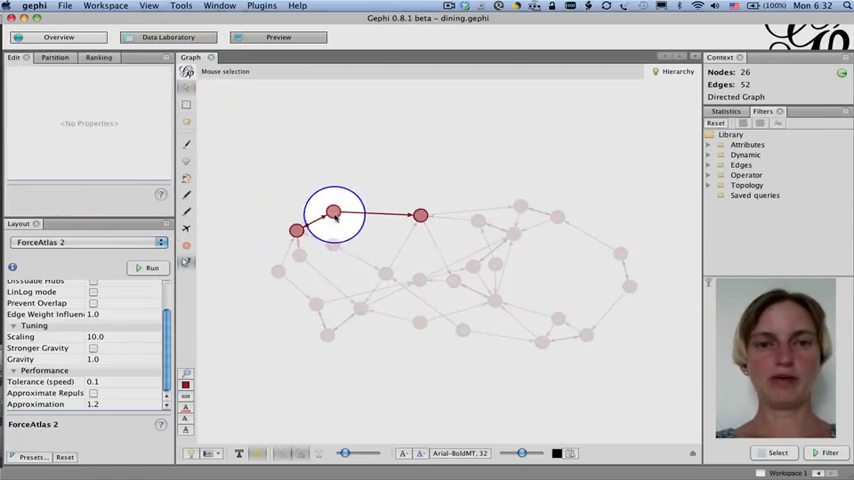
- Select the Maxine node to show its size, position and colour in the Edit panel
{"action": "left_click", "coordinate": [334, 212]}
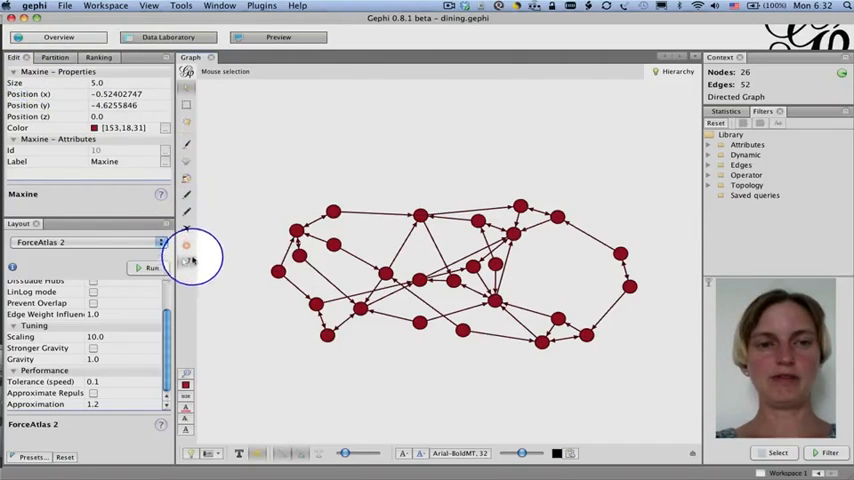
{"action": "mouse_move", "coordinate": [186, 262]}
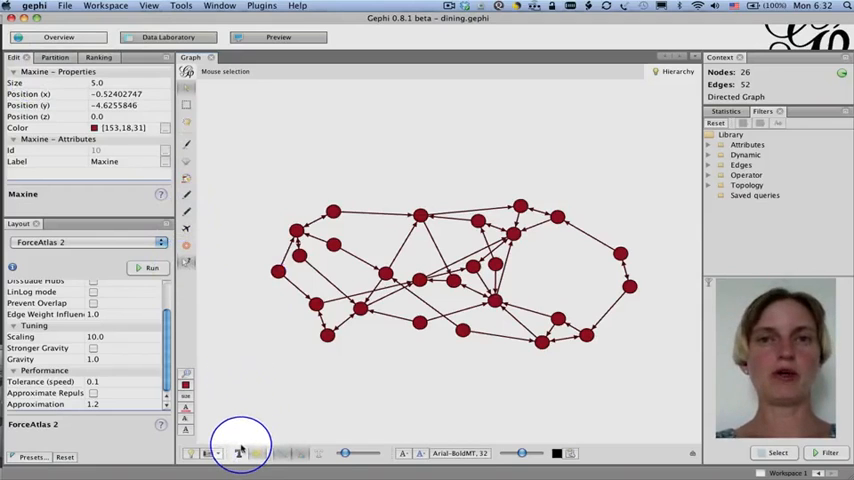
{"action": "mouse_move", "coordinate": [236, 440]}
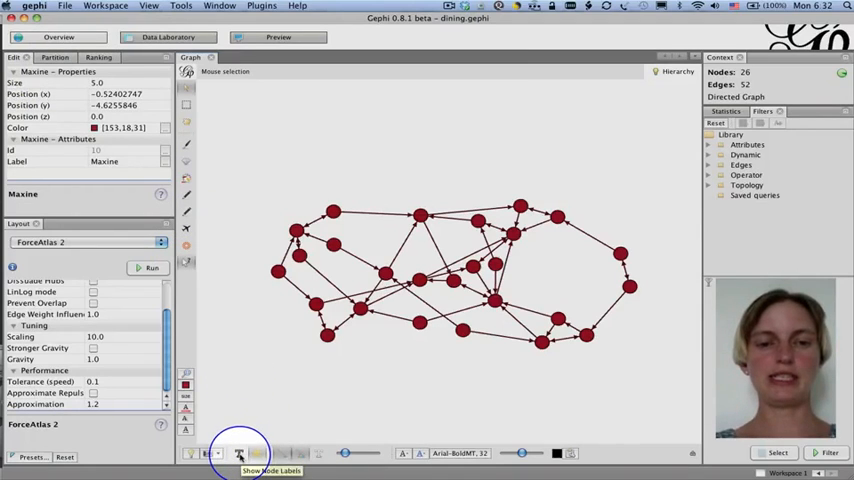
- Show node name labels on the graph and reduce the label size with the slider
{"action": "left_click", "coordinate": [236, 454]}
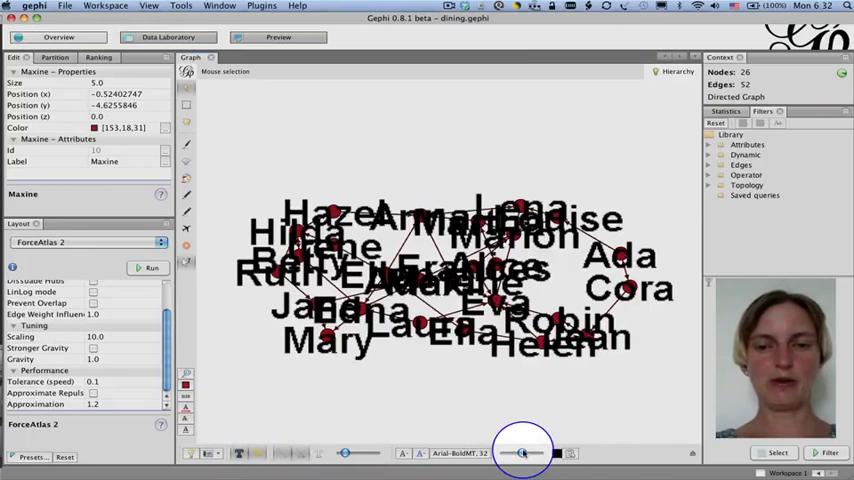
{"action": "left_click_drag", "start_coordinate": [524, 452], "coordinate": [516, 452]}
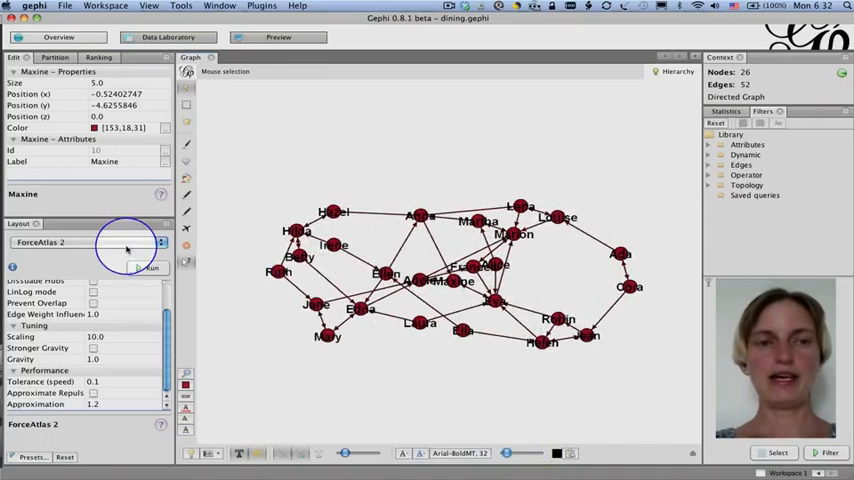
- Run the Label Adjust layout briefly so the name labels overlap less
{"action": "left_click", "coordinate": [90, 242]}
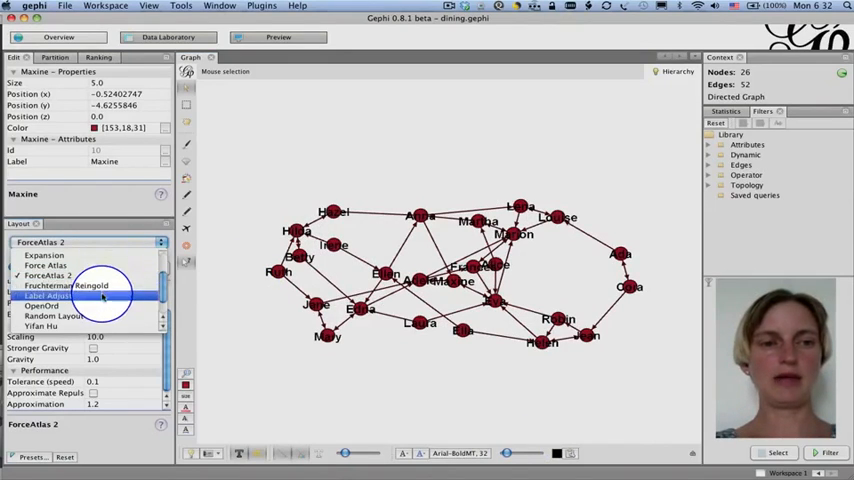
{"action": "left_click", "coordinate": [76, 296]}
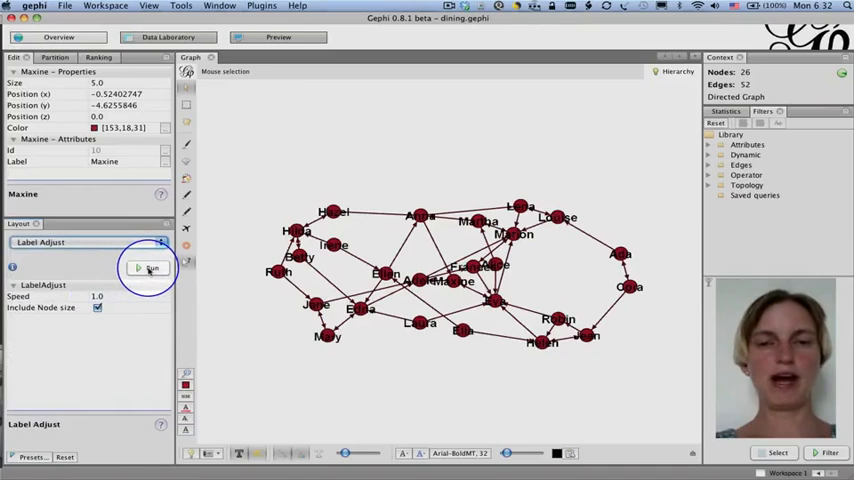
{"action": "left_click", "coordinate": [148, 268]}
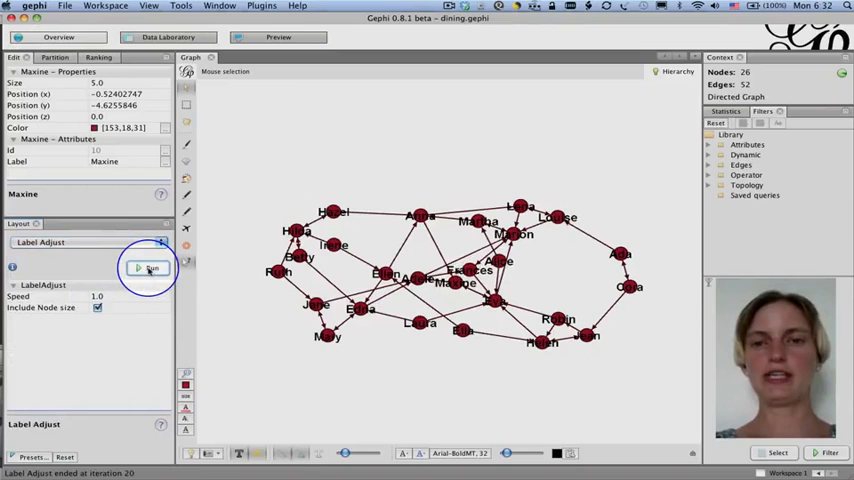
{"action": "left_click", "coordinate": [148, 268]}
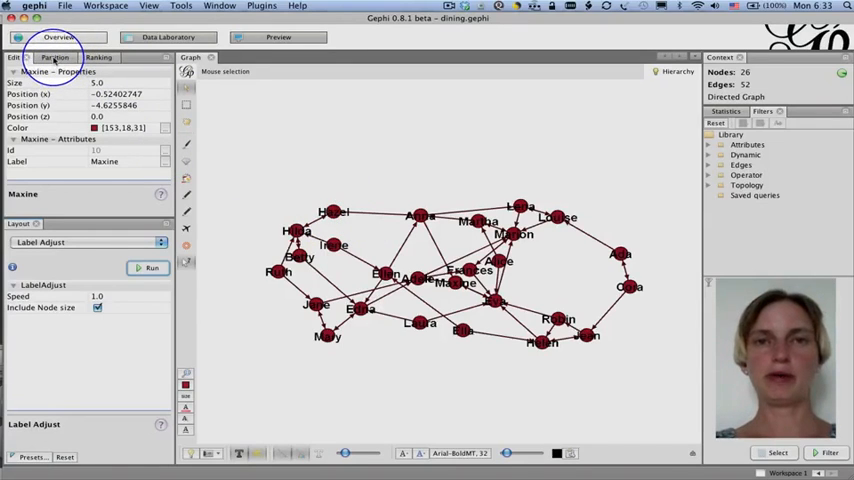
- Partition the edges by Label and apply, colouring the 1.0 and 2.0 choice groups
{"action": "left_click", "coordinate": [60, 58]}
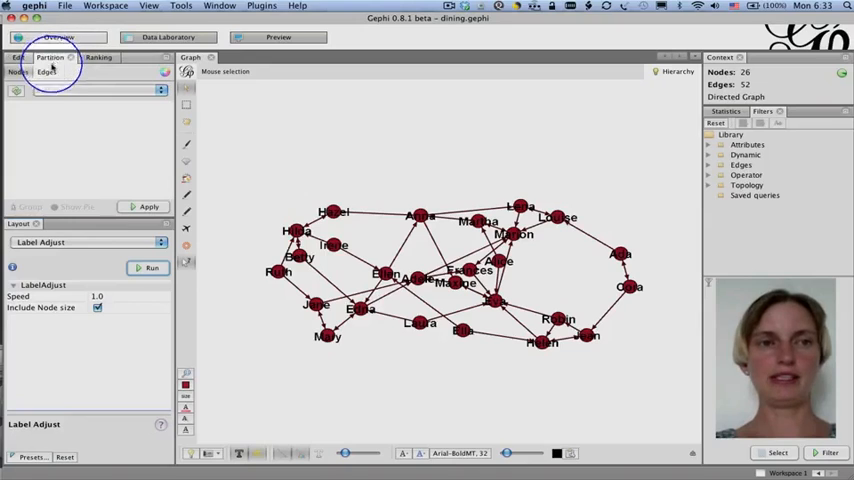
{"action": "left_click", "coordinate": [50, 76]}
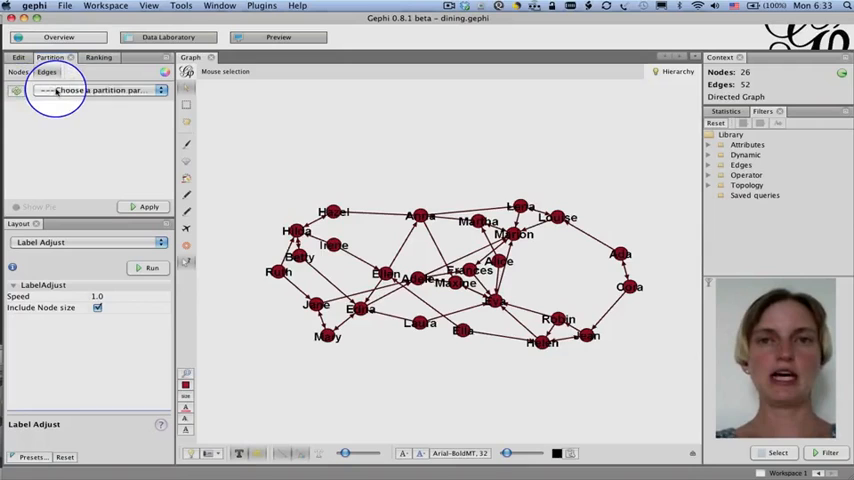
{"action": "left_click", "coordinate": [96, 92]}
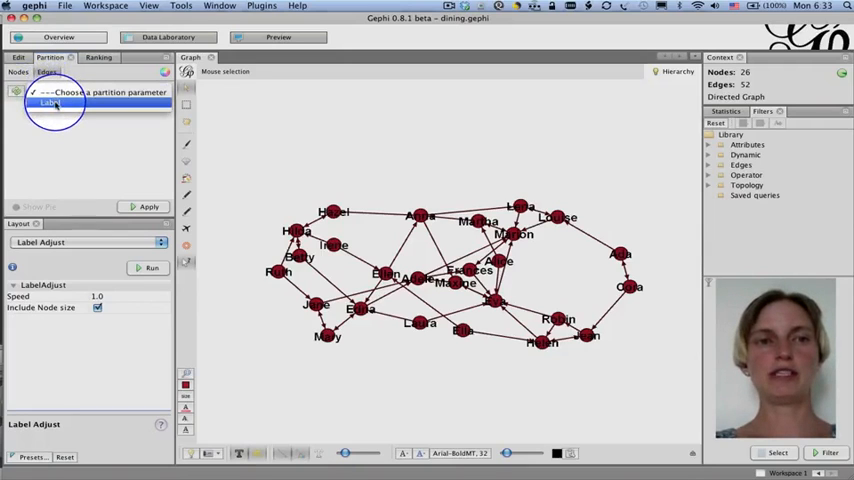
{"action": "left_click", "coordinate": [50, 104]}
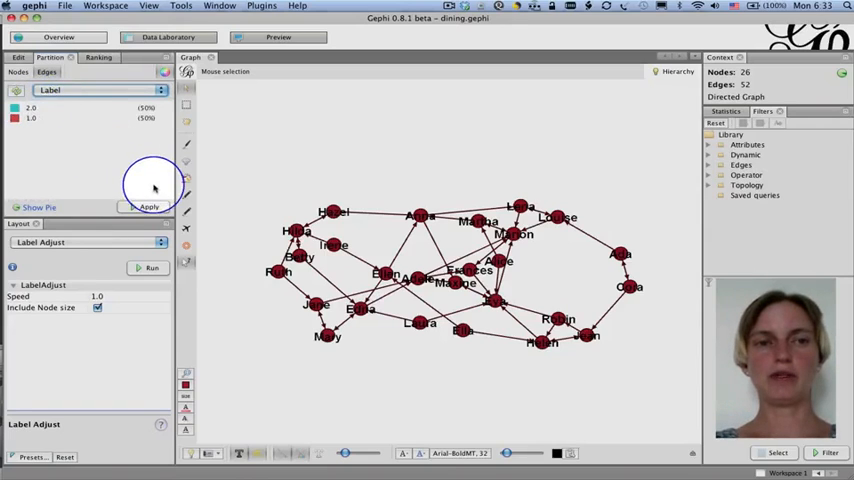
{"action": "left_click", "coordinate": [148, 208]}
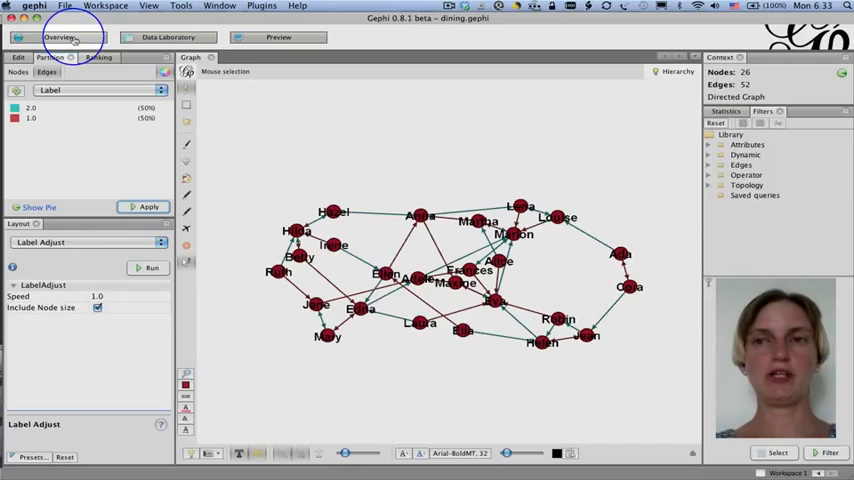
- Show the Data Laboratory's Edges table listing each edge's source, target and Choice value
{"action": "left_click", "coordinate": [176, 36]}
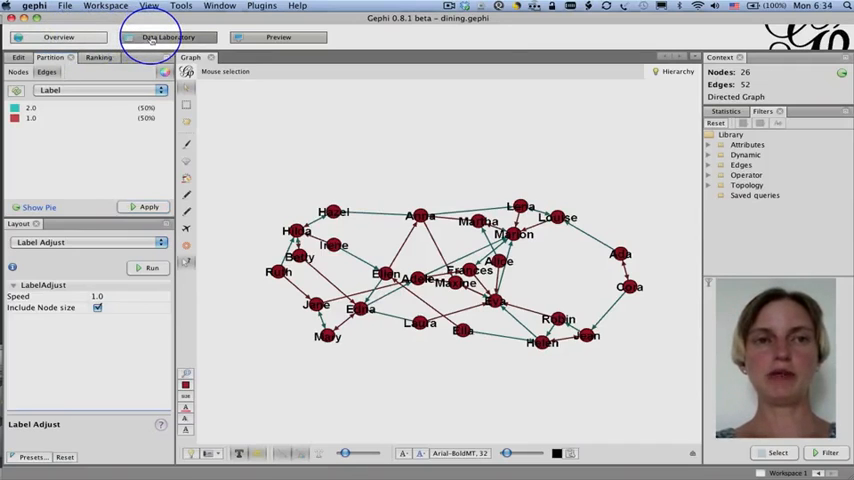
{"action": "left_click", "coordinate": [170, 36]}
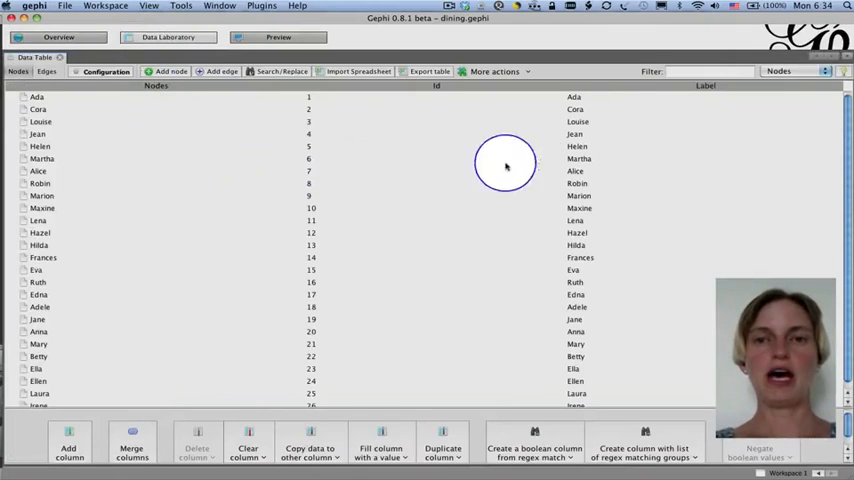
{"action": "mouse_move", "coordinate": [60, 110]}
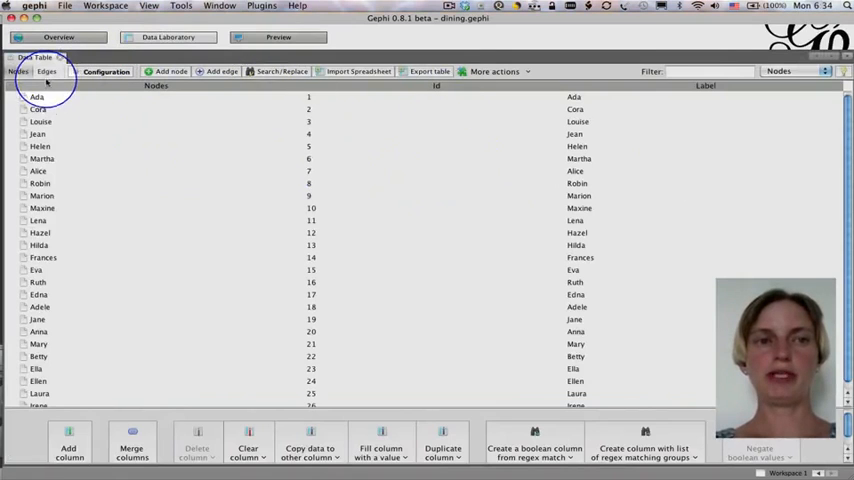
{"action": "left_click", "coordinate": [46, 72]}
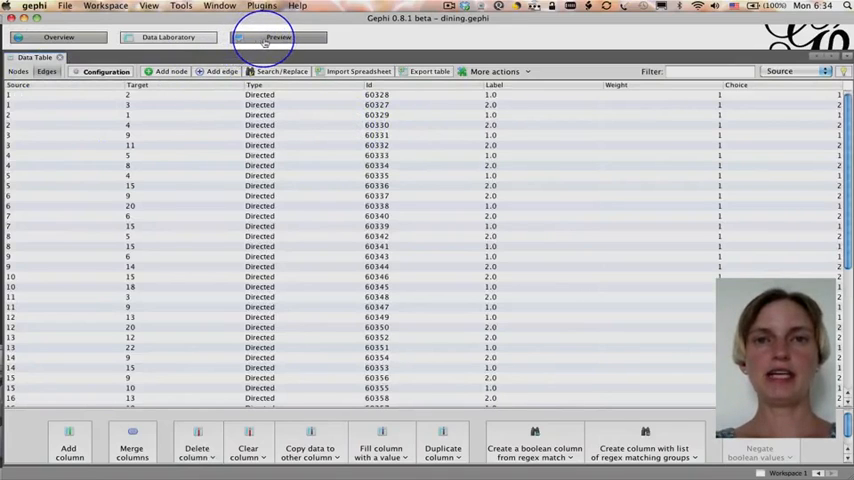
- Render the dining network in Preview for the first time
{"action": "left_click", "coordinate": [278, 36]}
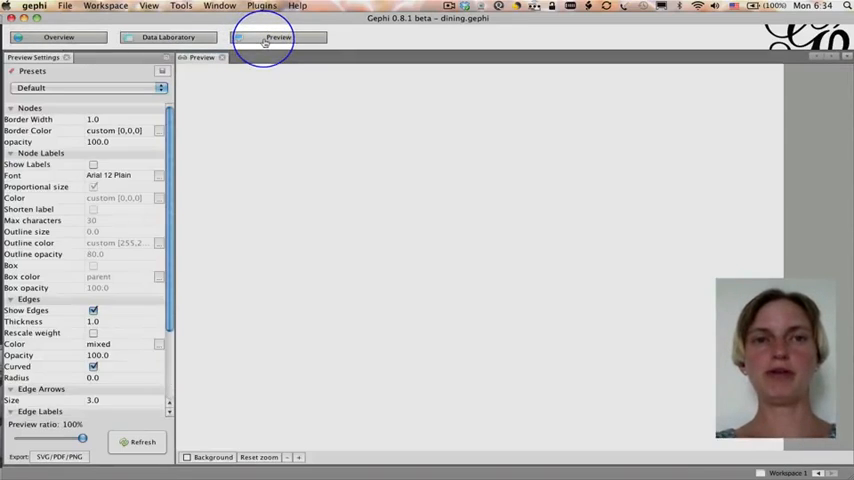
{"action": "left_click", "coordinate": [262, 38]}
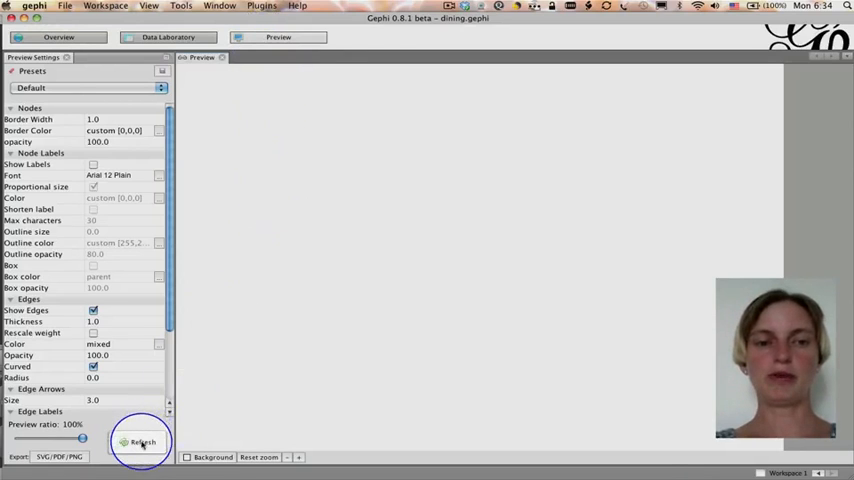
{"action": "left_click", "coordinate": [142, 442]}
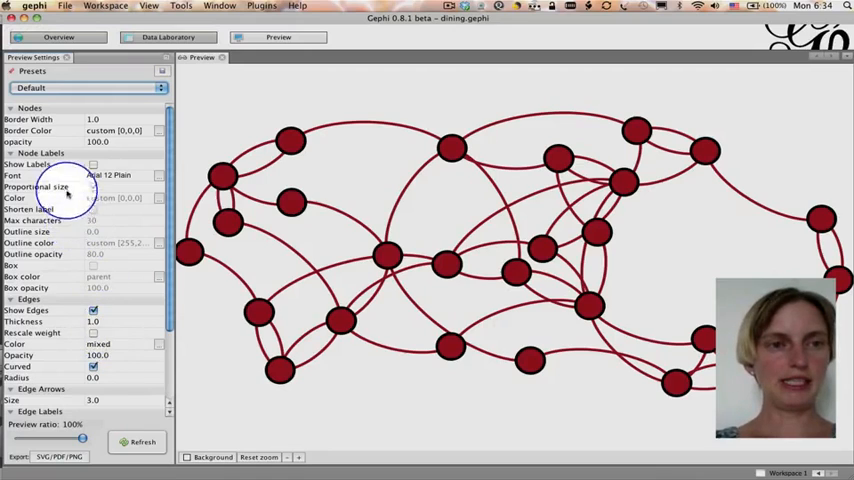
- Enable Show Labels under Node Labels and redraw the preview with node names
{"action": "left_click", "coordinate": [92, 164]}
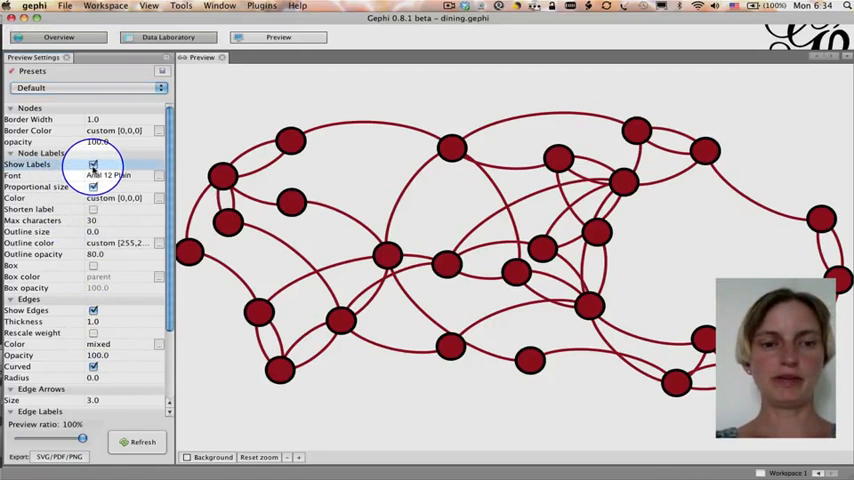
{"action": "left_click", "coordinate": [140, 442]}
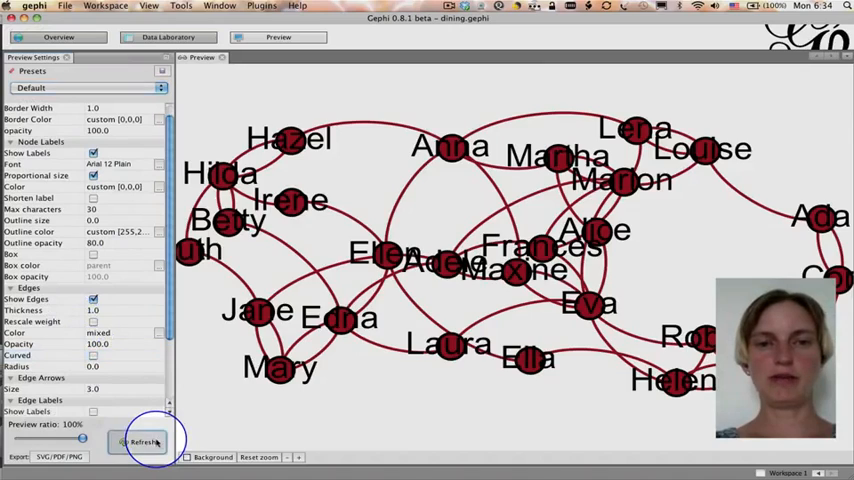
{"action": "left_click", "coordinate": [144, 444]}
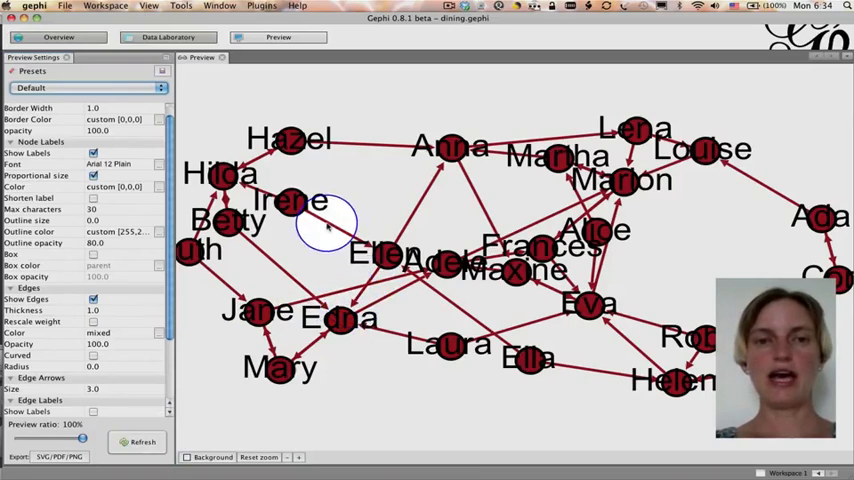
{"action": "mouse_move", "coordinate": [204, 426]}
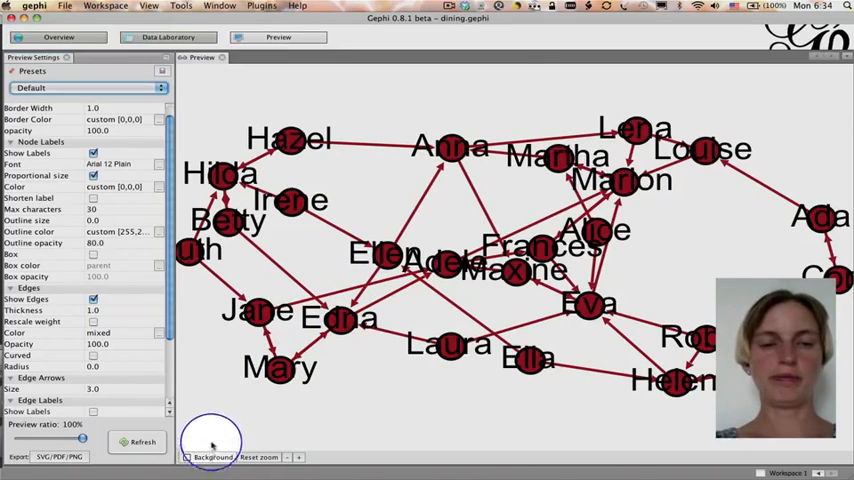
{"action": "left_click", "coordinate": [188, 460]}
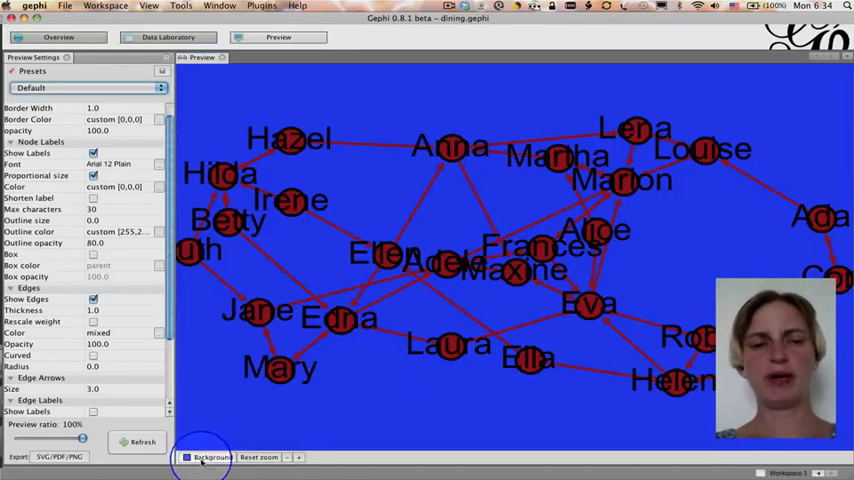
{"action": "left_click", "coordinate": [188, 456]}
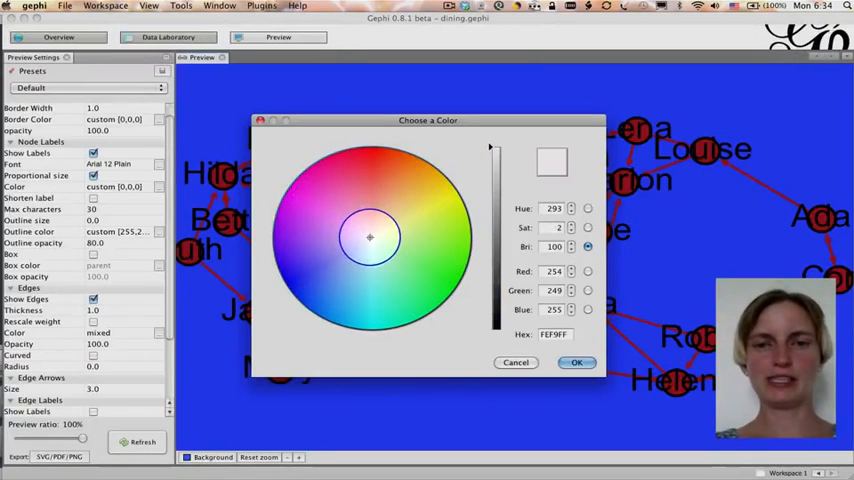
{"action": "left_click", "coordinate": [574, 364]}
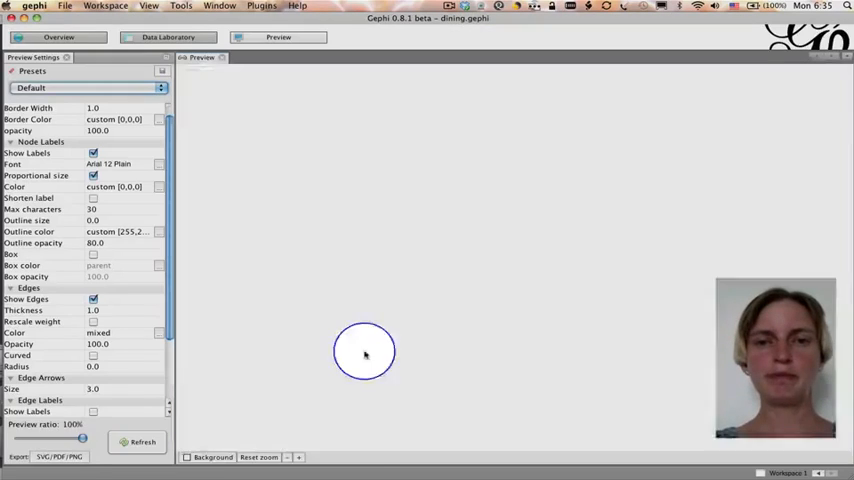
{"action": "left_click", "coordinate": [136, 444]}
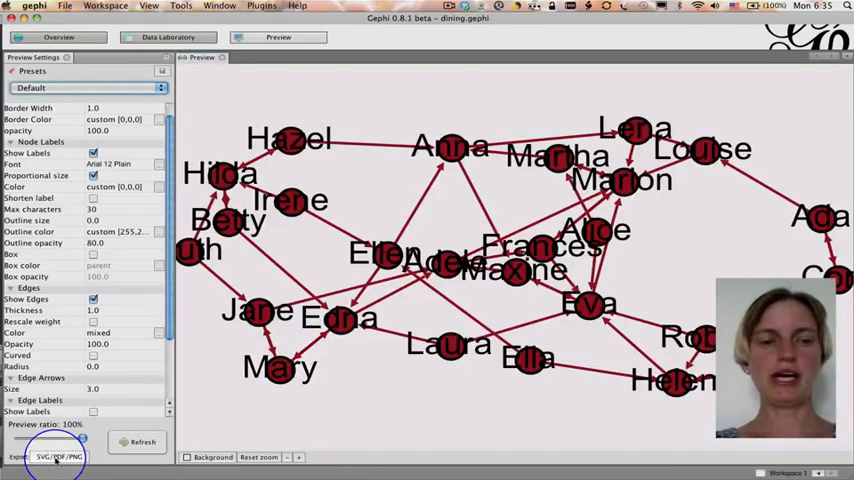
{"action": "mouse_move", "coordinate": [64, 468]}
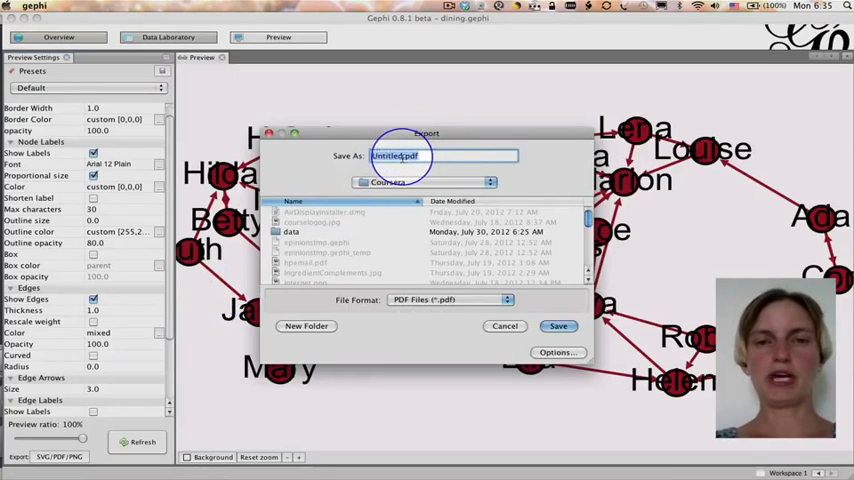
- Browse the SVG/PDF/PNG export formats, cancel the export and return to Overview
{"action": "left_click", "coordinate": [448, 300]}
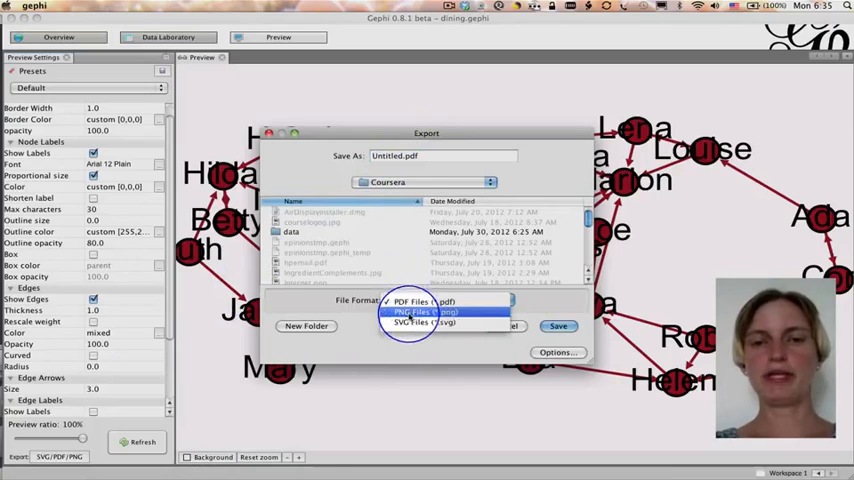
{"action": "left_click", "coordinate": [436, 300]}
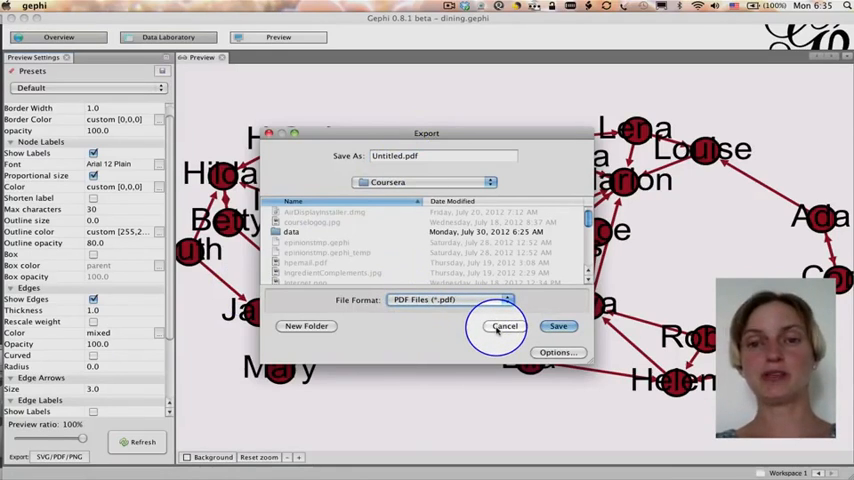
{"action": "left_click", "coordinate": [504, 326]}
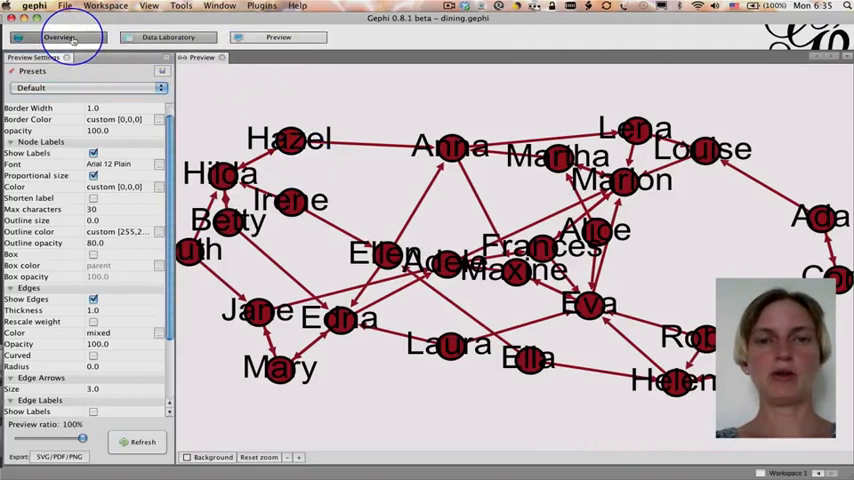
{"action": "left_click", "coordinate": [74, 36]}
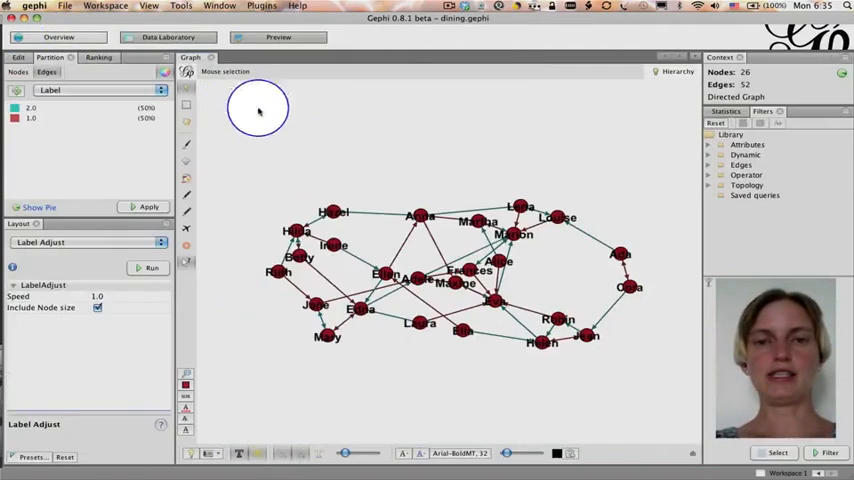